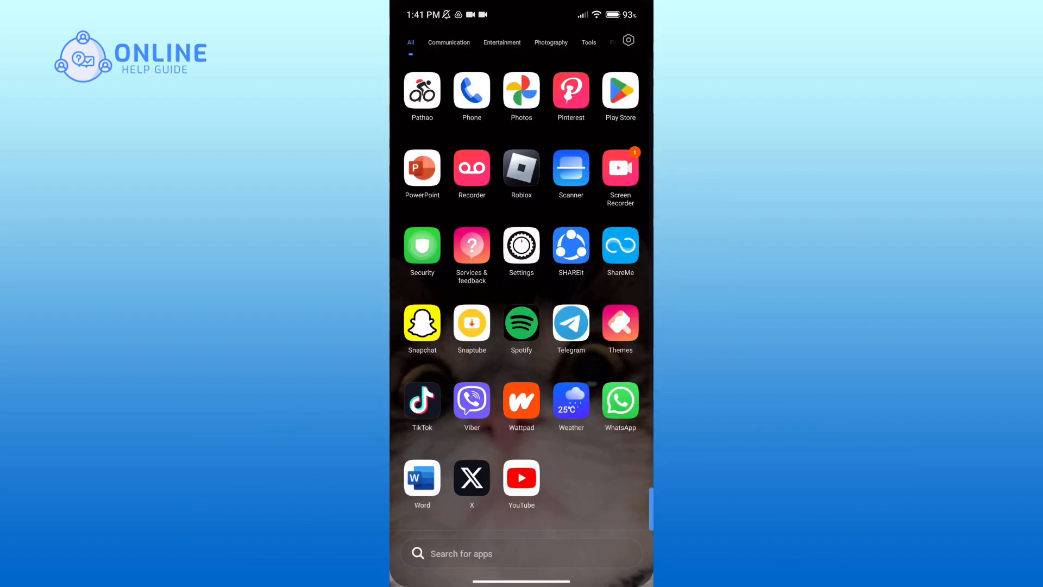
# Launch WhatsApp from the app drawer and long-press the pinned chat at the top
pyautogui.click(620, 402)
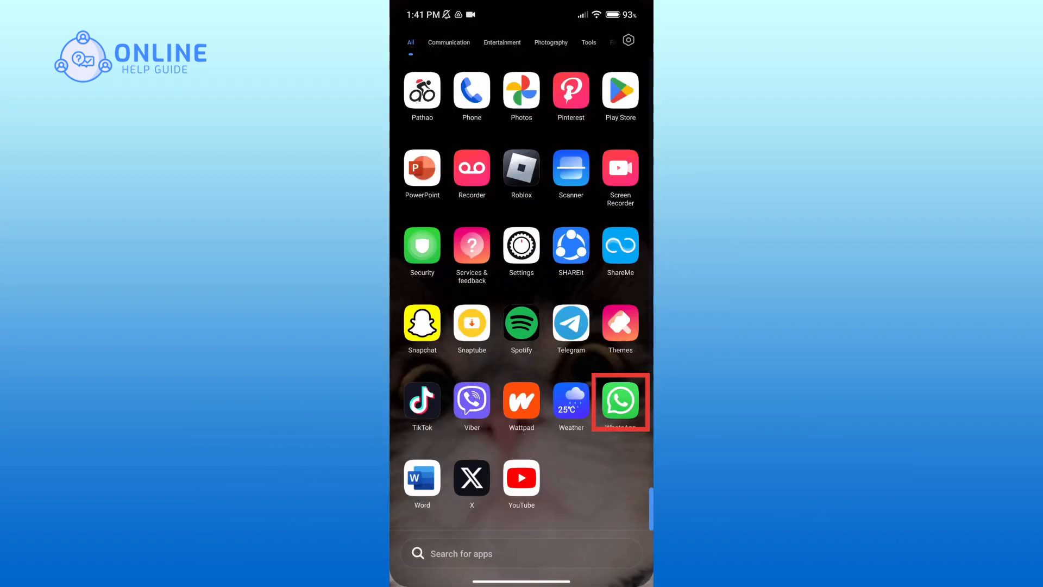
pyautogui.click(619, 401)
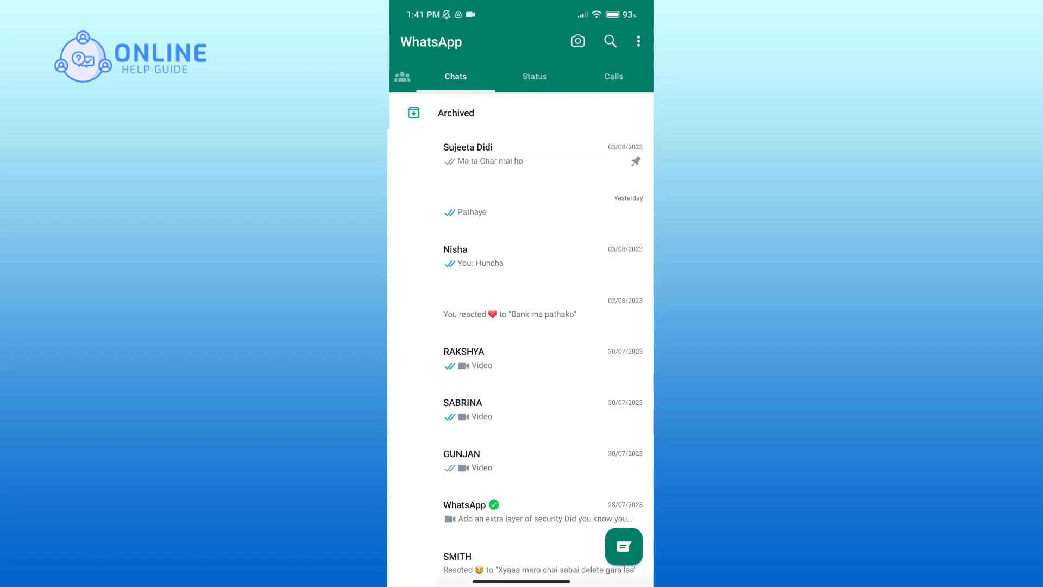
pyautogui.click(468, 154)
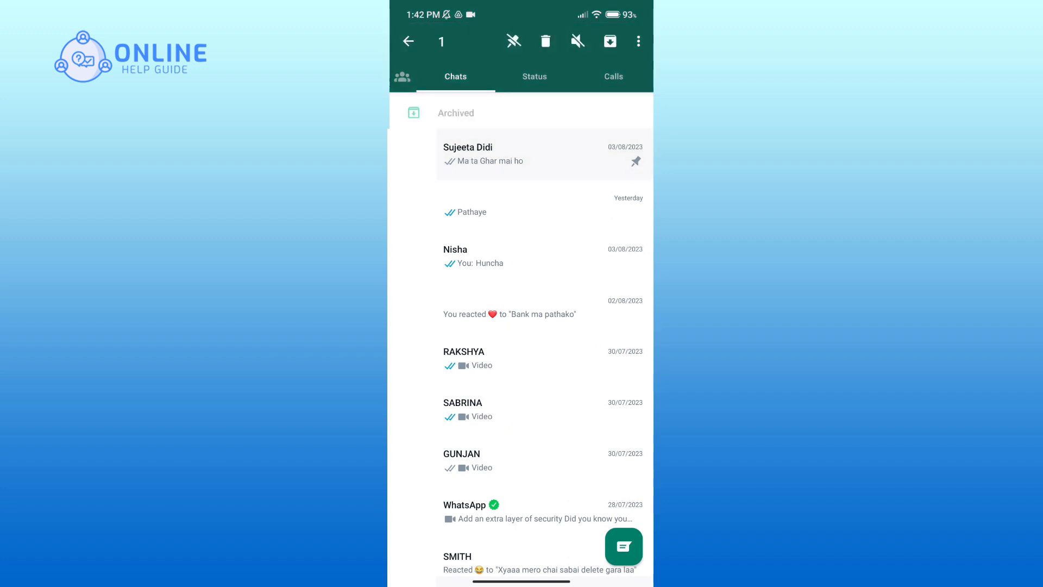